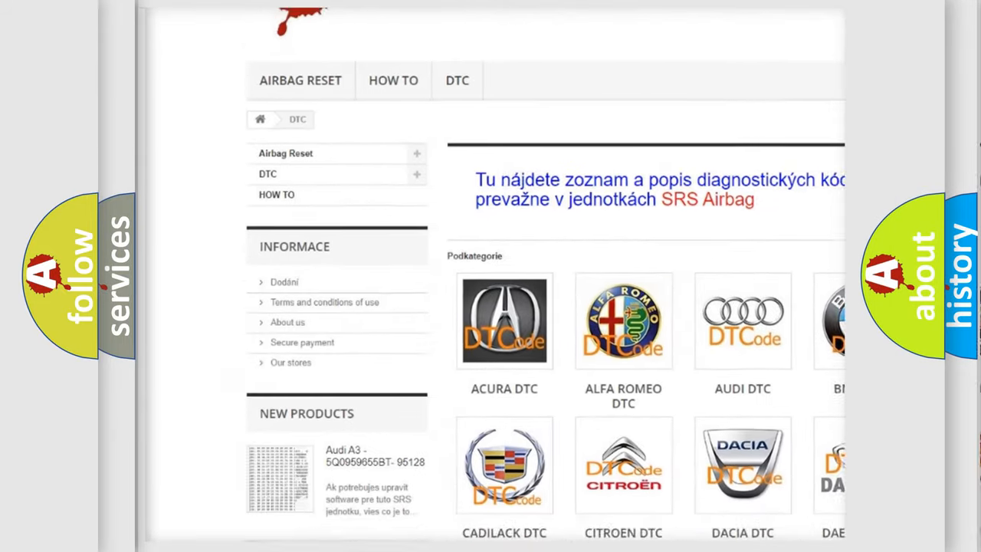
pyautogui.scroll(-3)
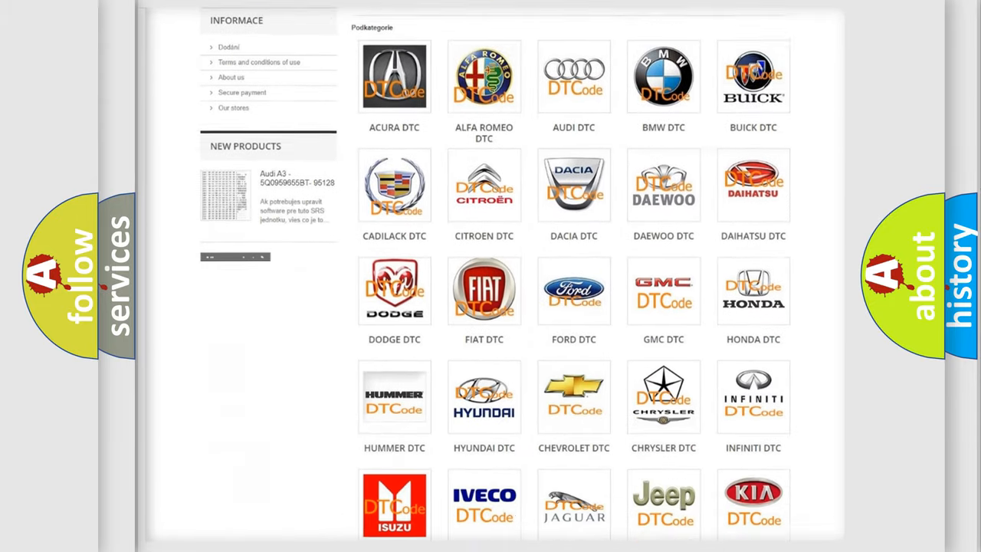
pyautogui.scroll(-3)
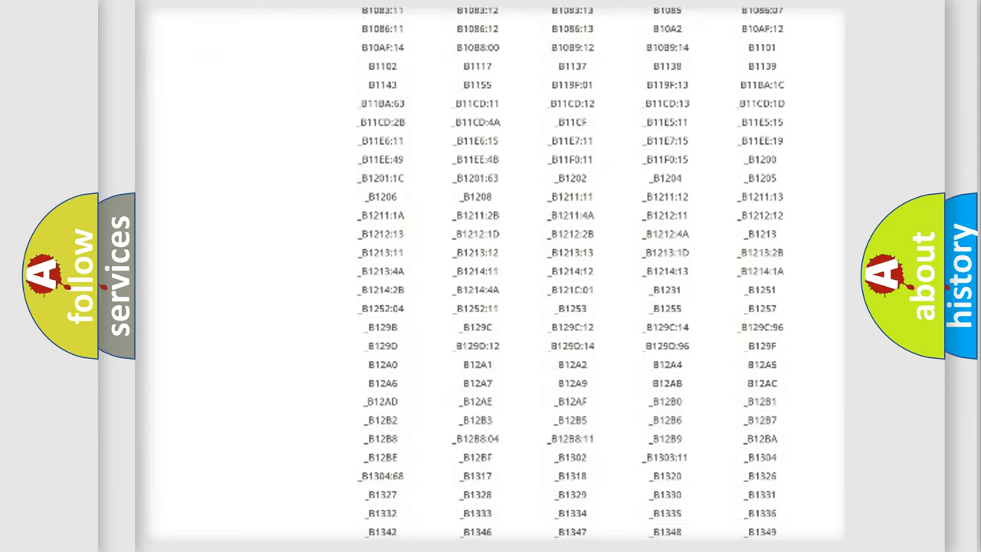
pyautogui.scroll(-3)
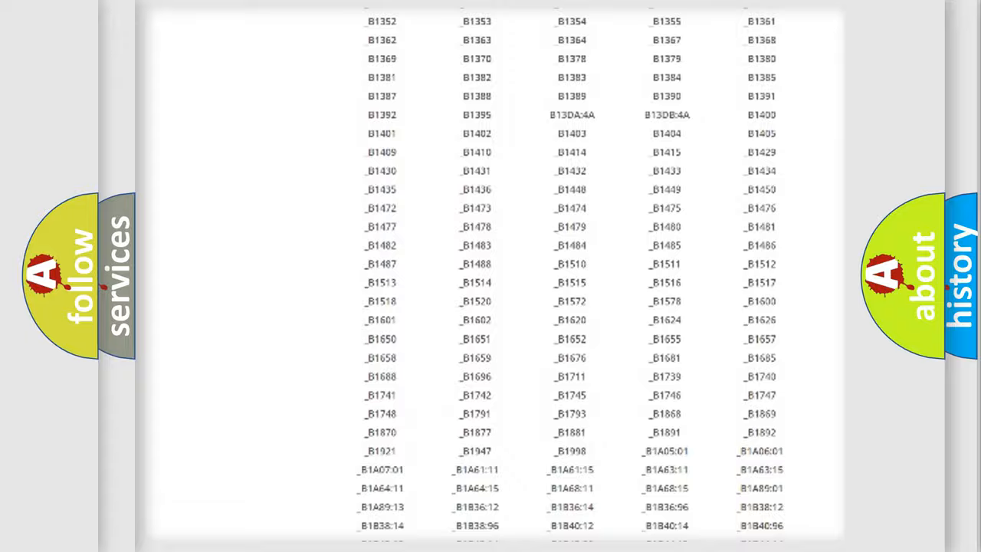